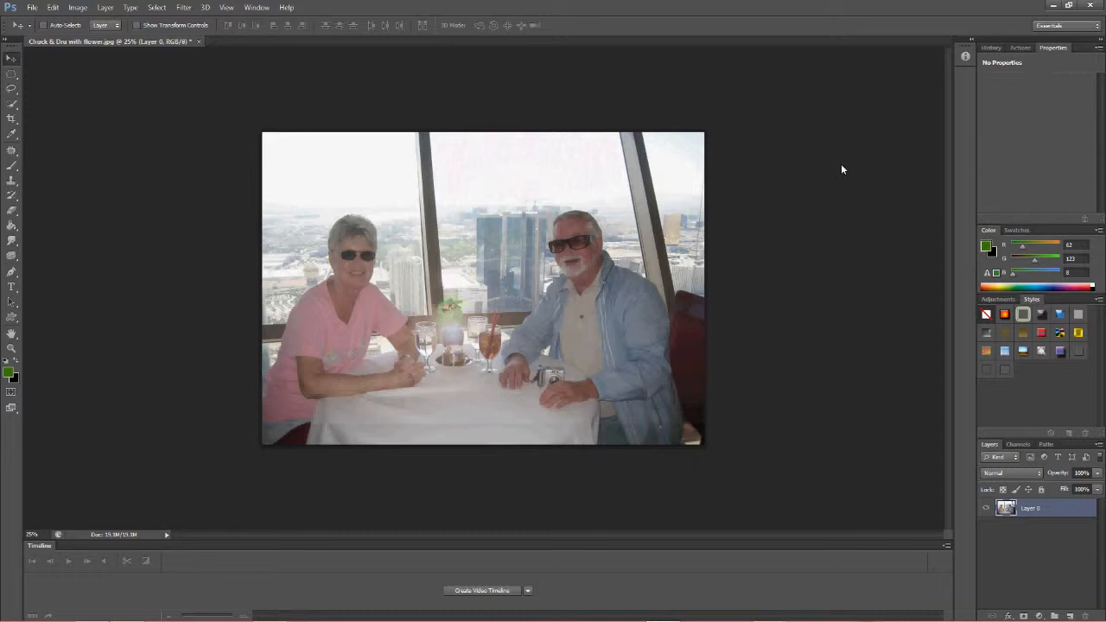
mouse_move(843, 201)
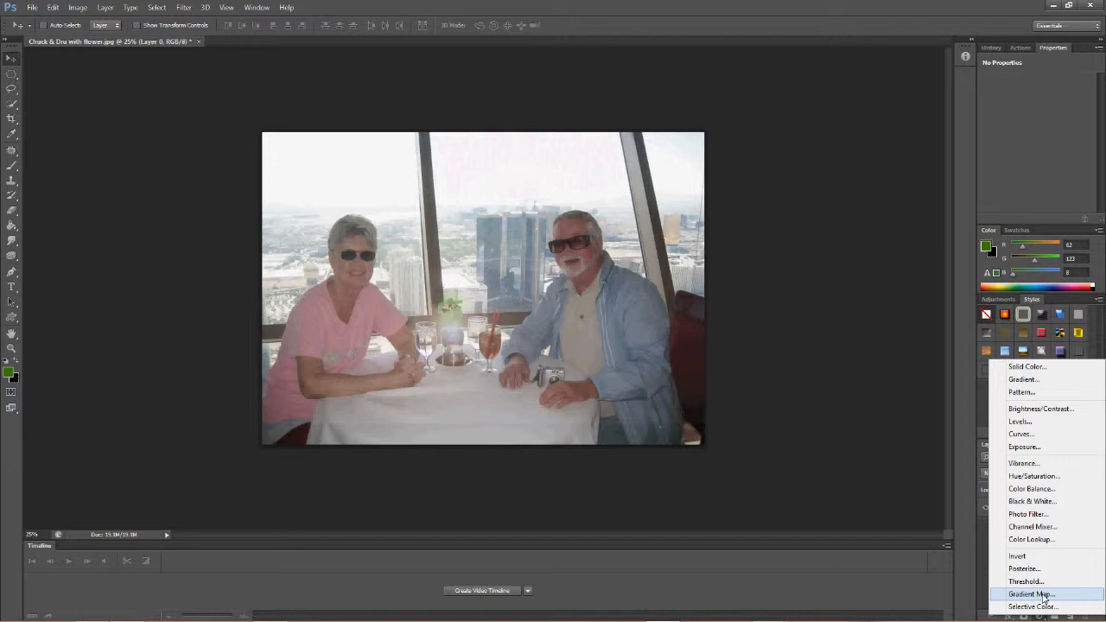
- Add a Gradient Map 1 adjustment layer above the photo from the Adjustments panel
click(1027, 595)
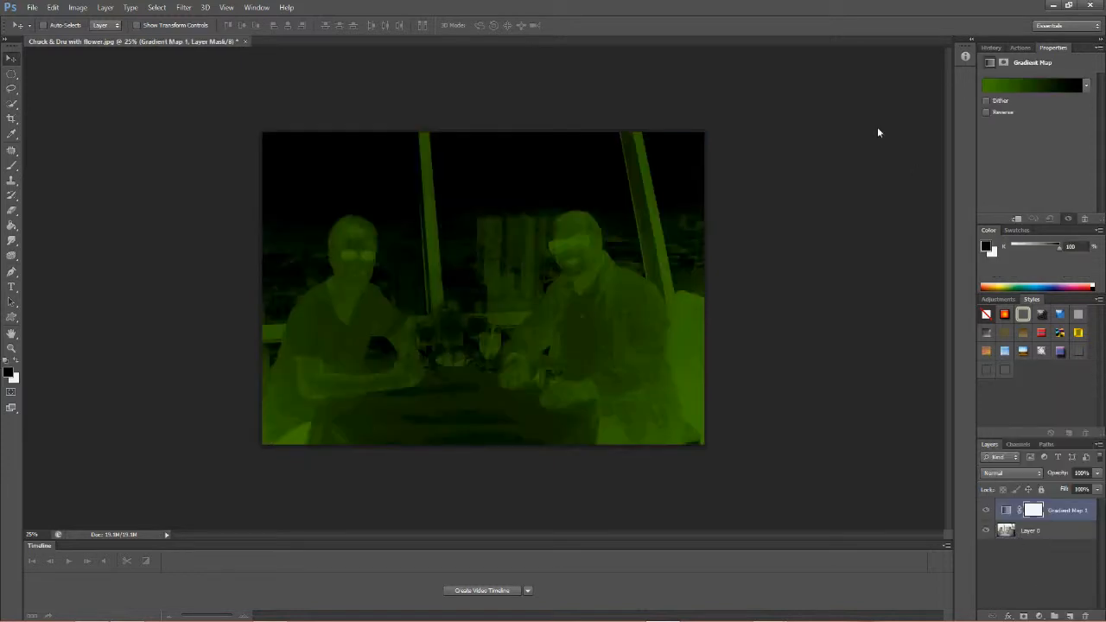
mouse_move(1034, 86)
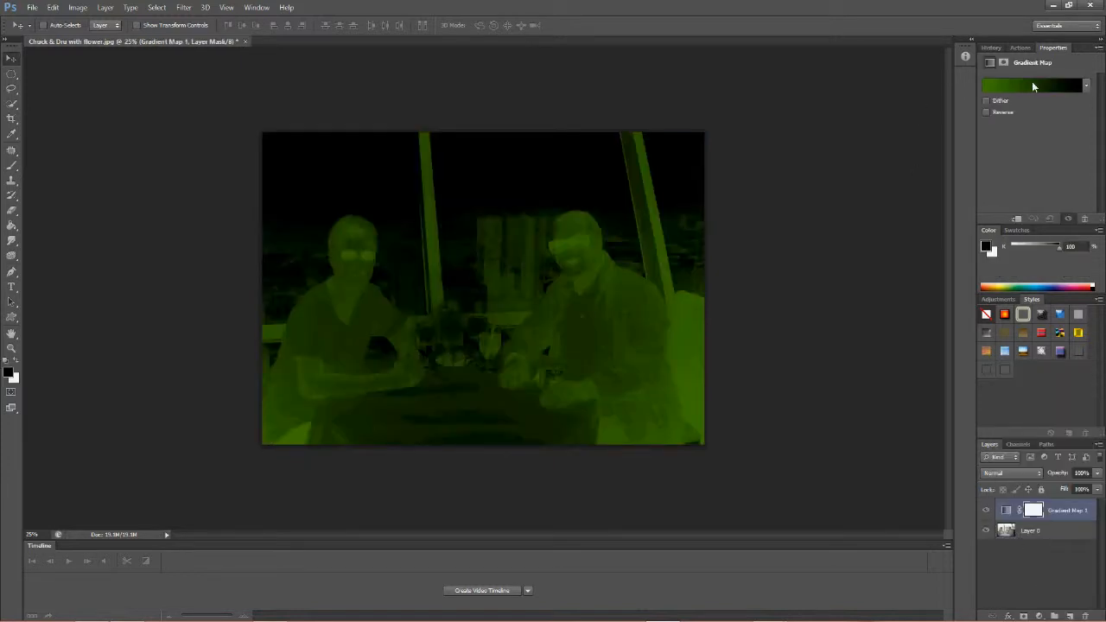
- In the Gradient Editor, try Cobalt Iron 2 then settle on the Cobalt Iron 1 preset
click(1033, 86)
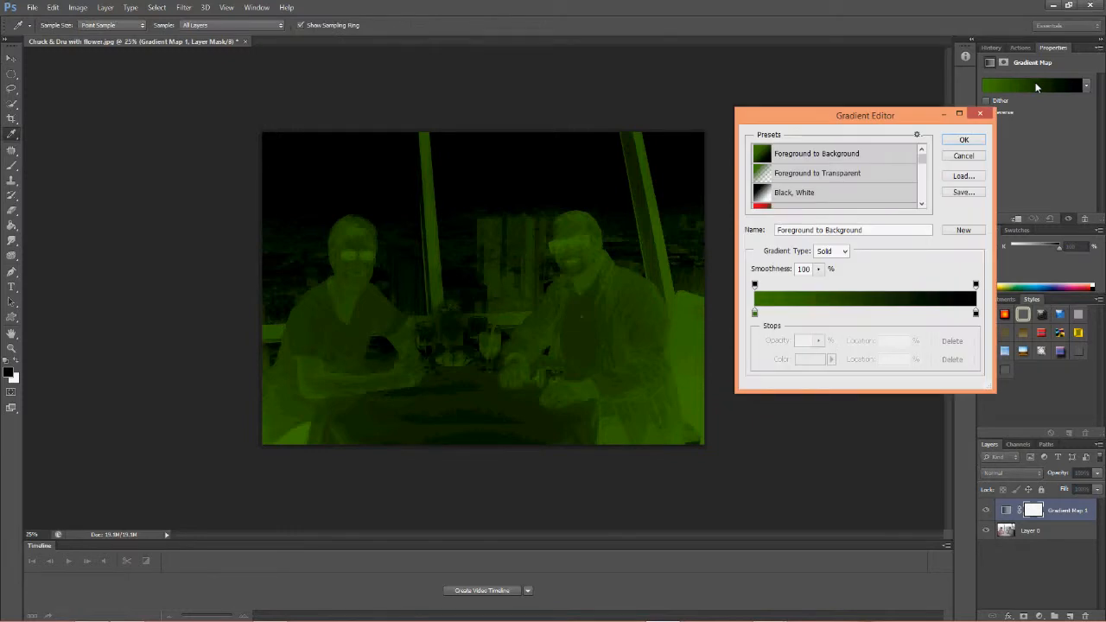
scroll(down, 3)
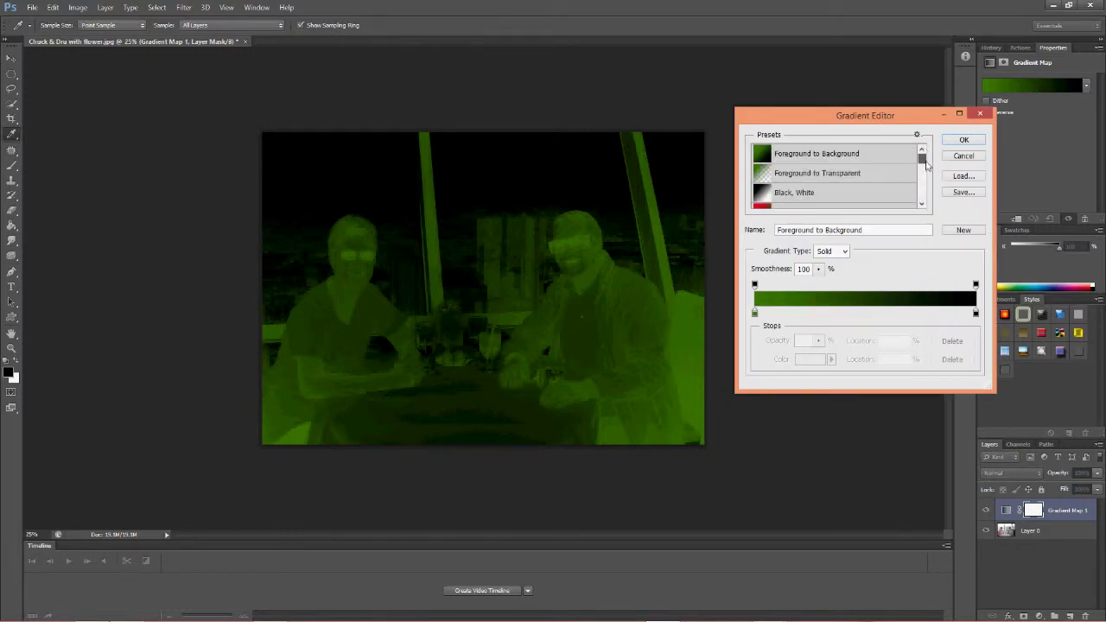
click(795, 199)
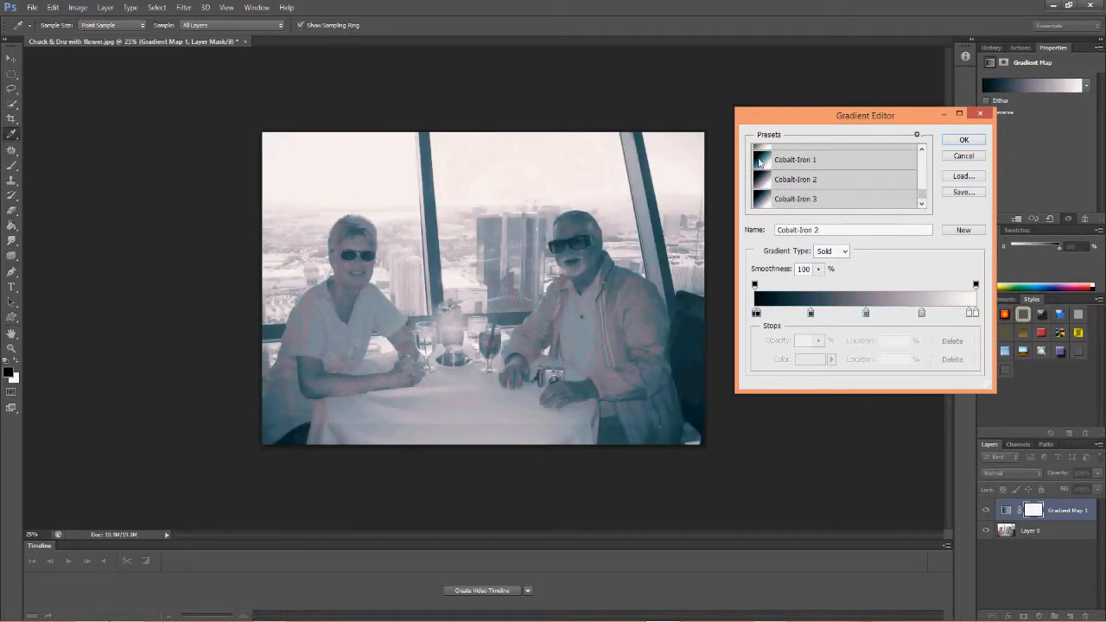
click(795, 159)
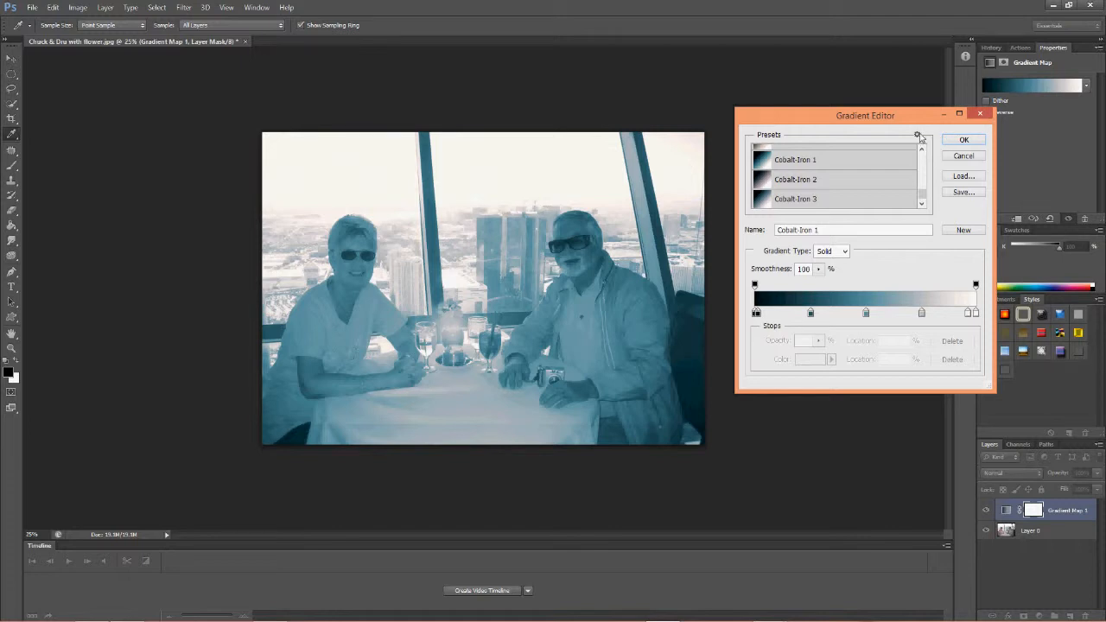
- Append the Photographic Toning gradient set to the existing preset list
click(918, 135)
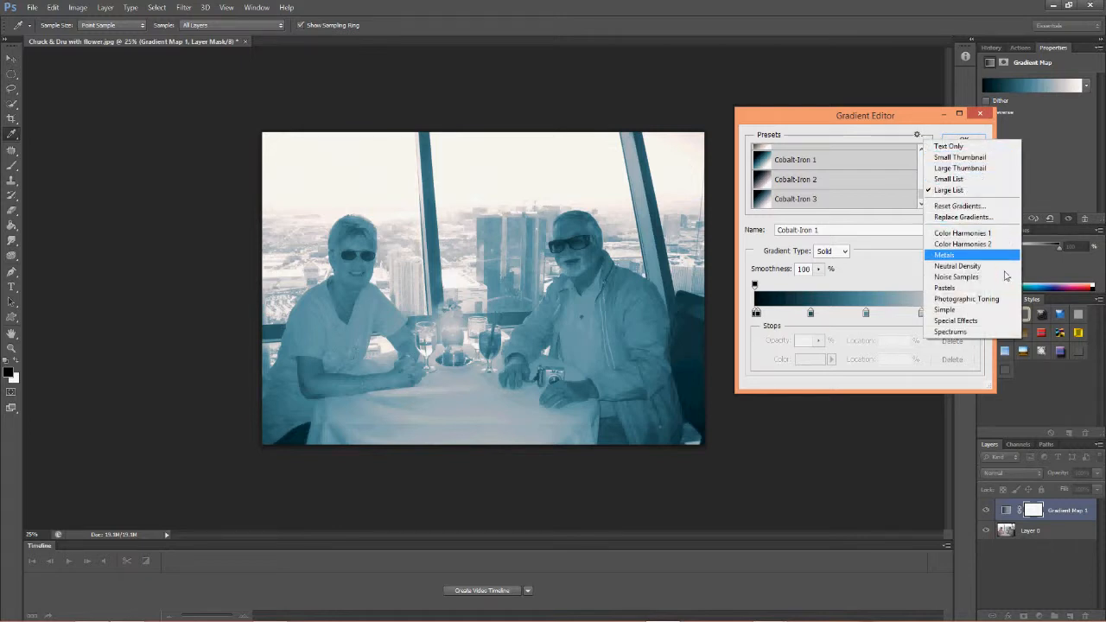
mouse_move(966, 299)
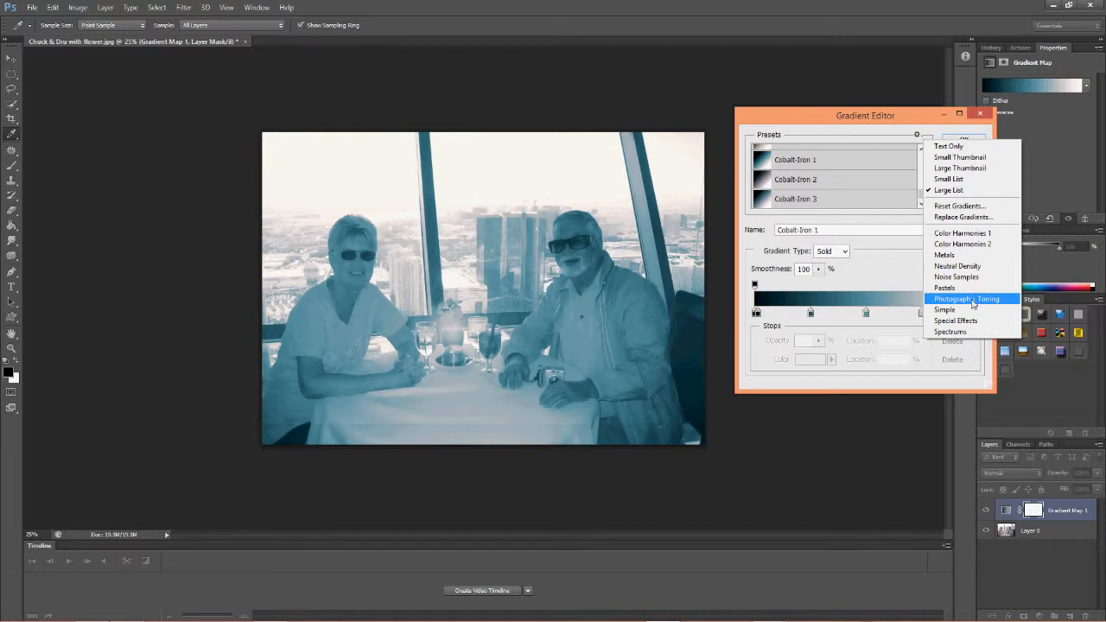
mouse_move(971, 299)
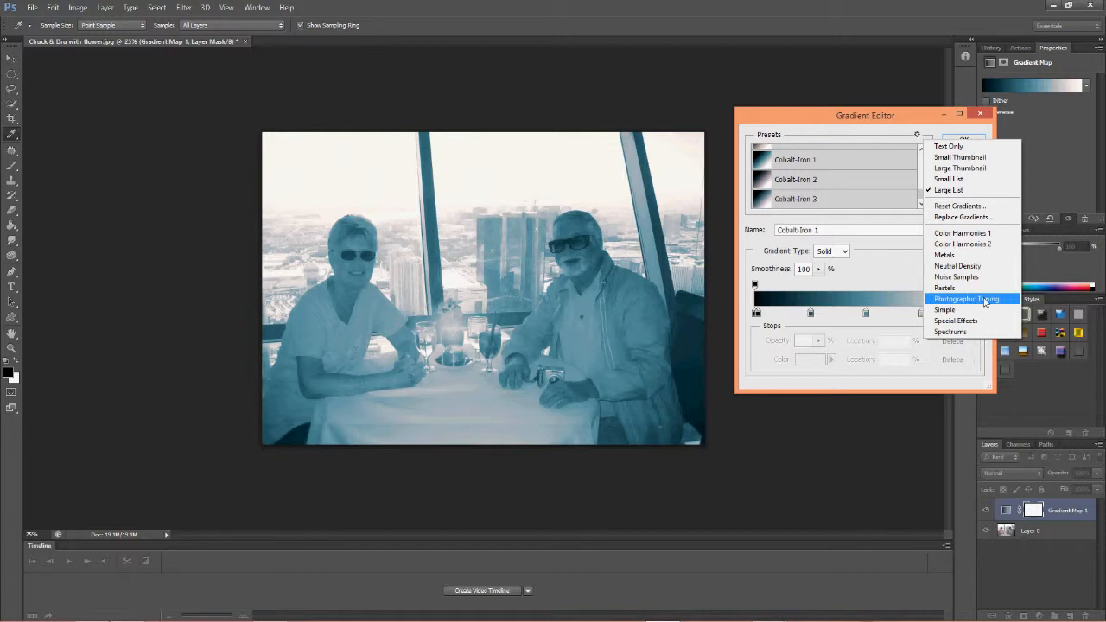
click(968, 299)
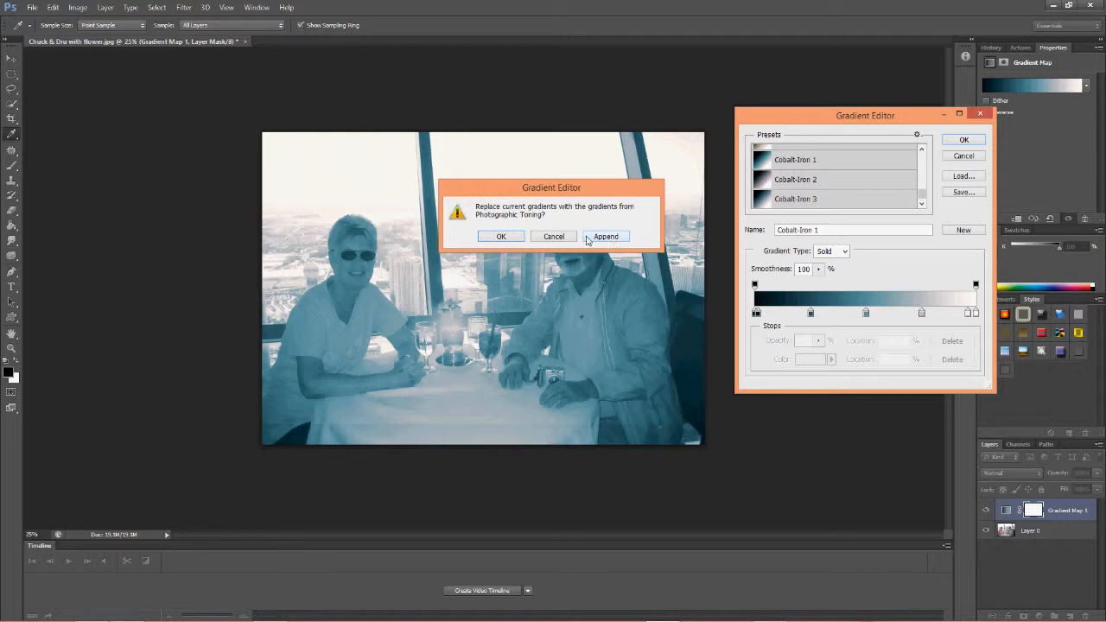
mouse_move(562, 240)
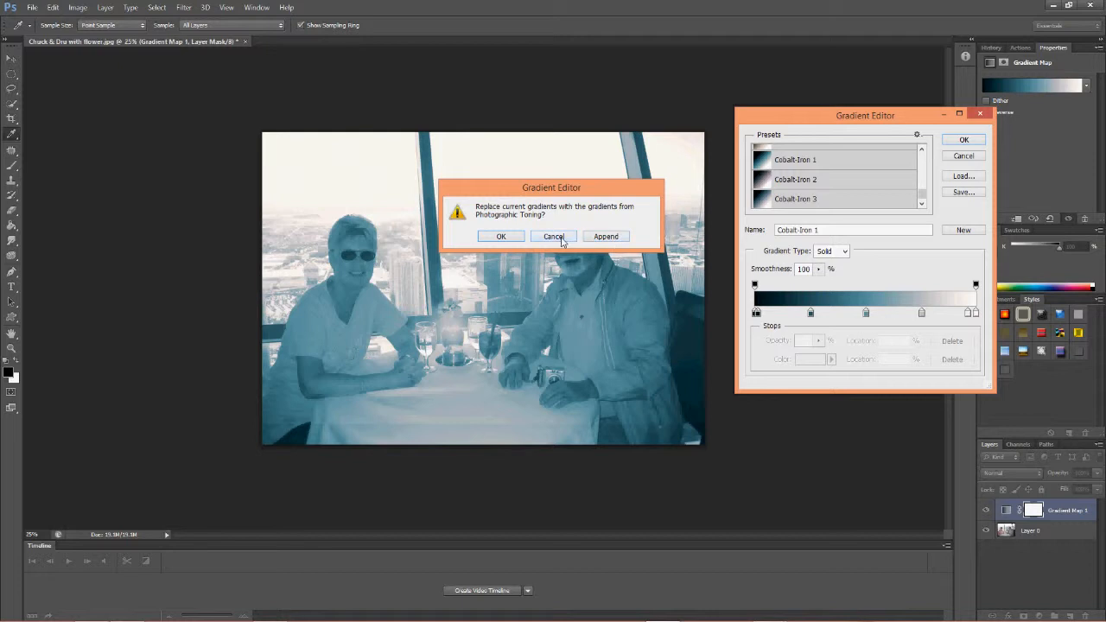
click(553, 235)
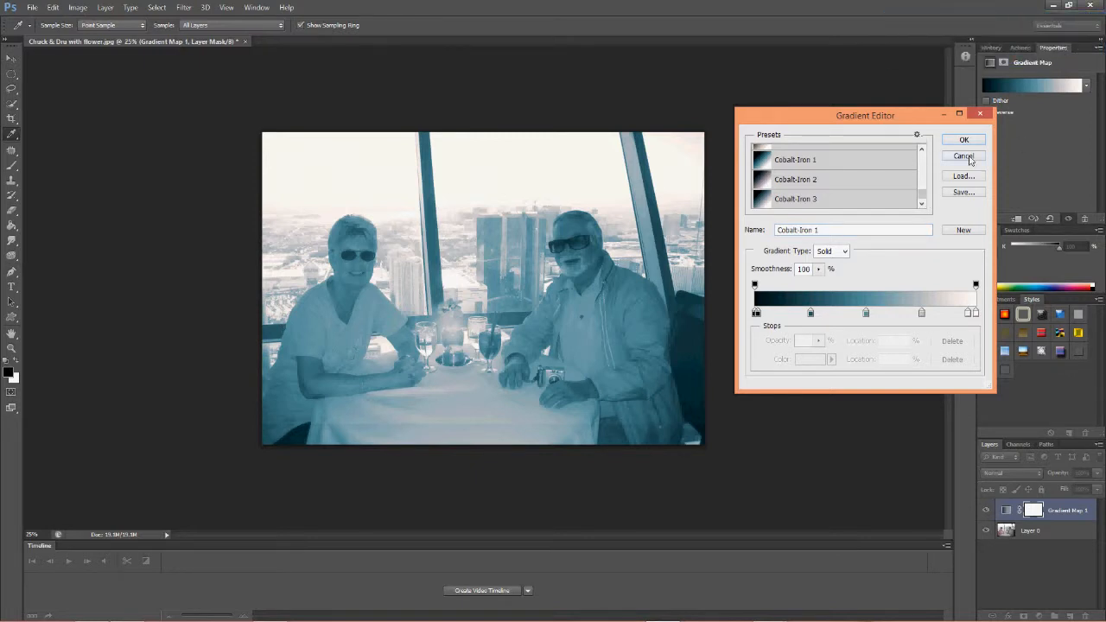
click(919, 152)
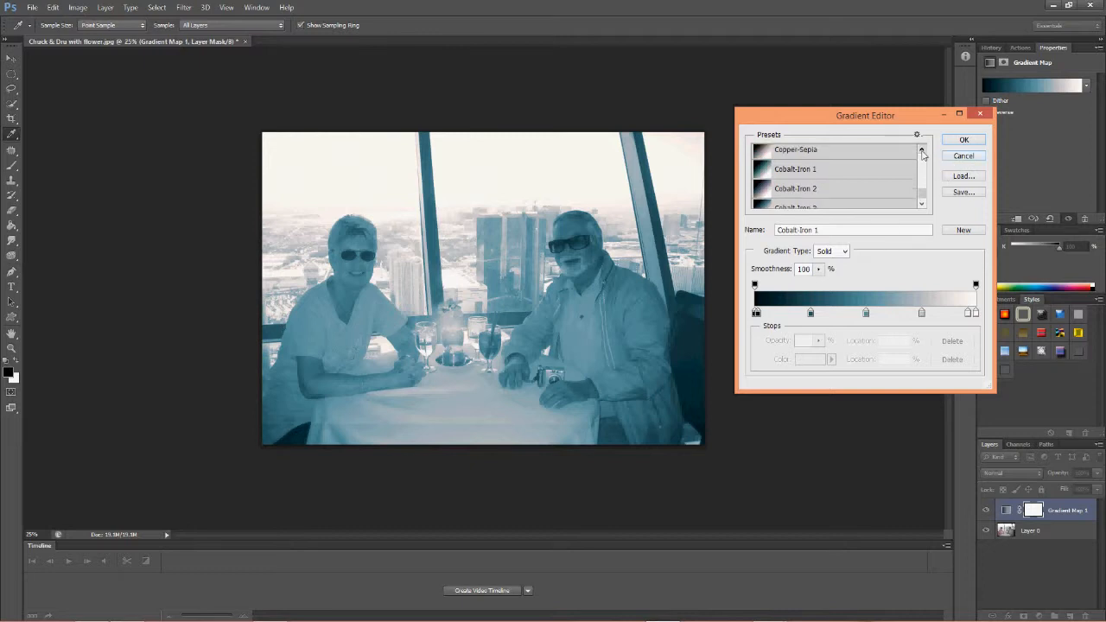
- Preview Copper-Sepia and Cobalt Iron 1, then apply the Neutral Density gradient
click(800, 149)
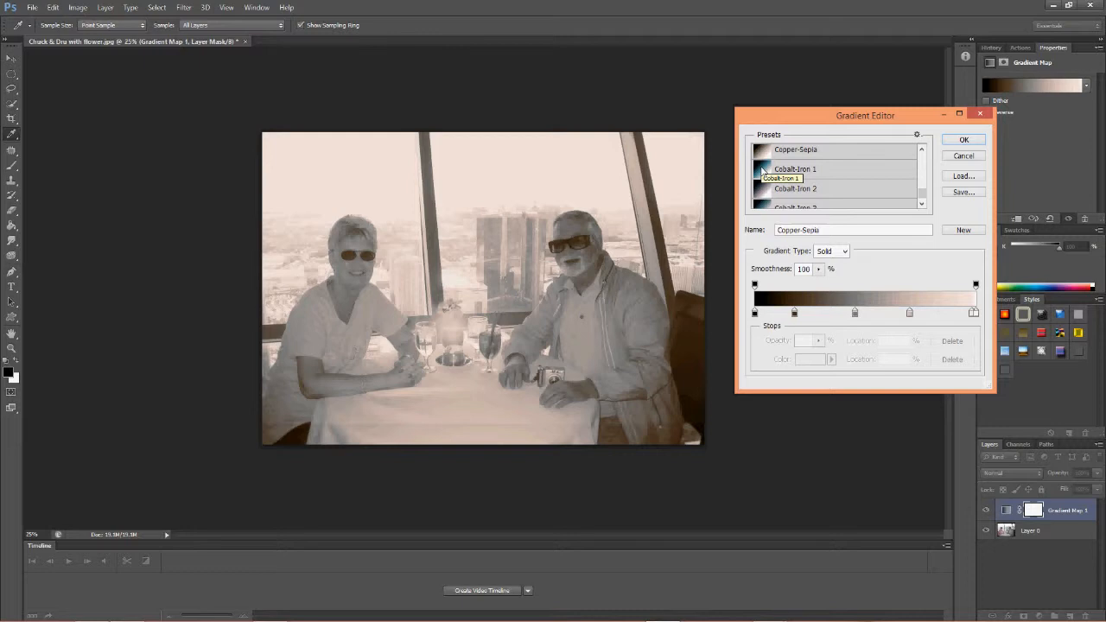
click(793, 170)
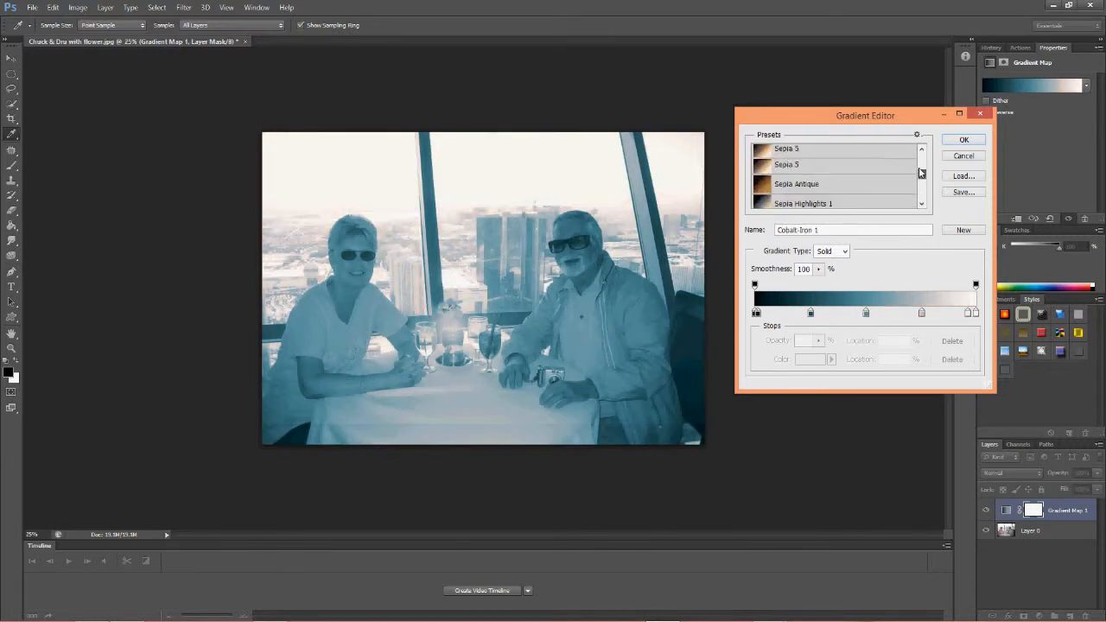
scroll(down, 3)
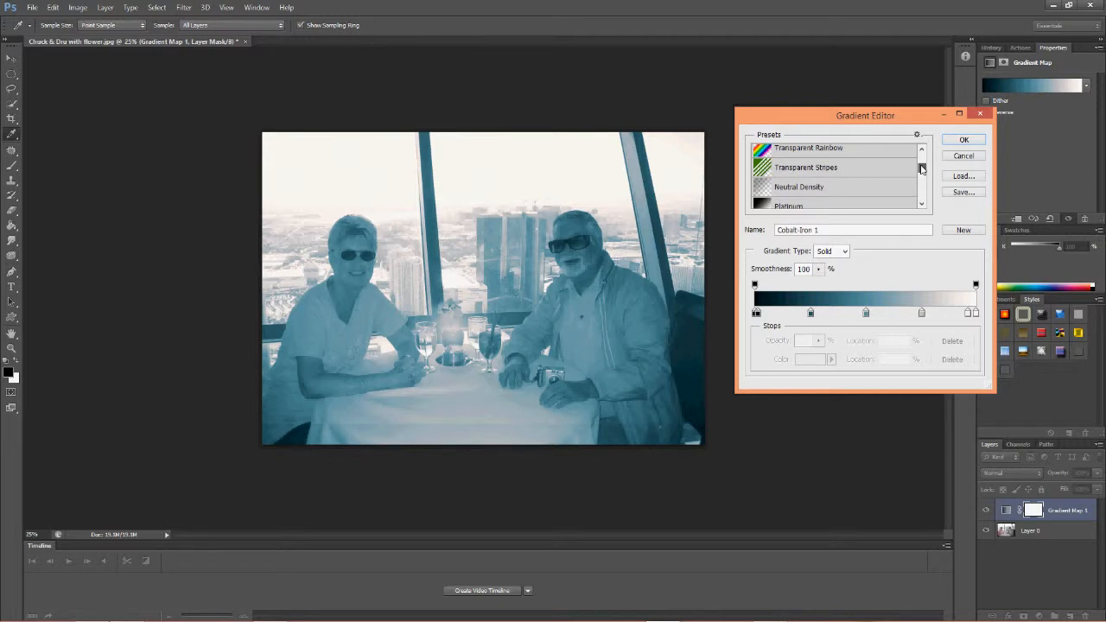
mouse_move(850, 176)
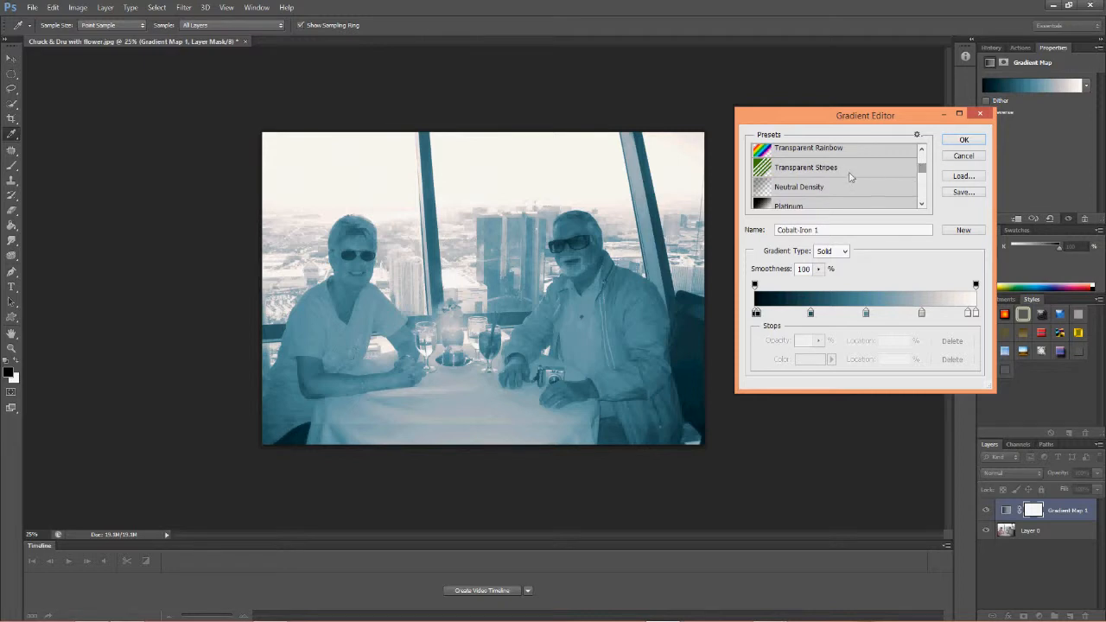
click(798, 187)
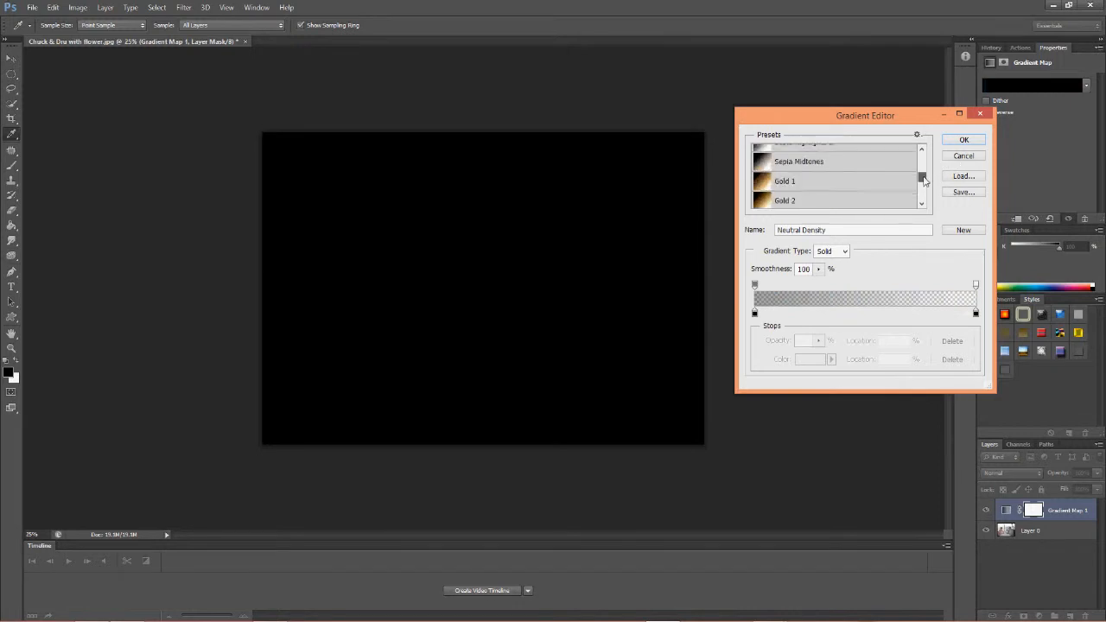
scroll(down, 3)
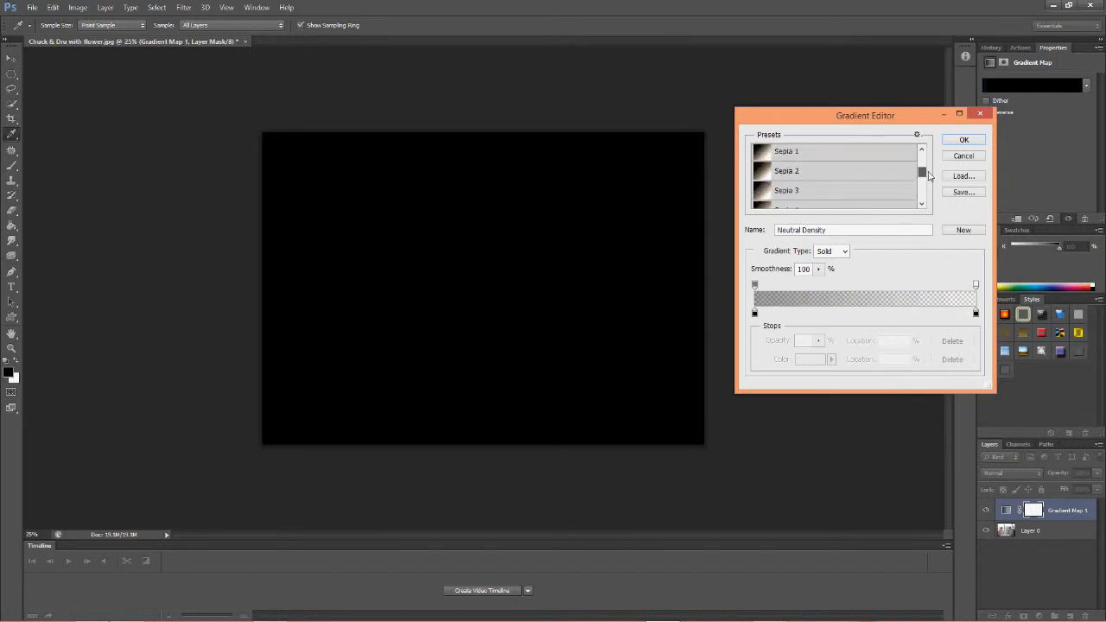
- Try Sepia 1, Sepia 4, Sepia 5 and Sepia Antique, ending on Sepia Highlights 1
click(786, 152)
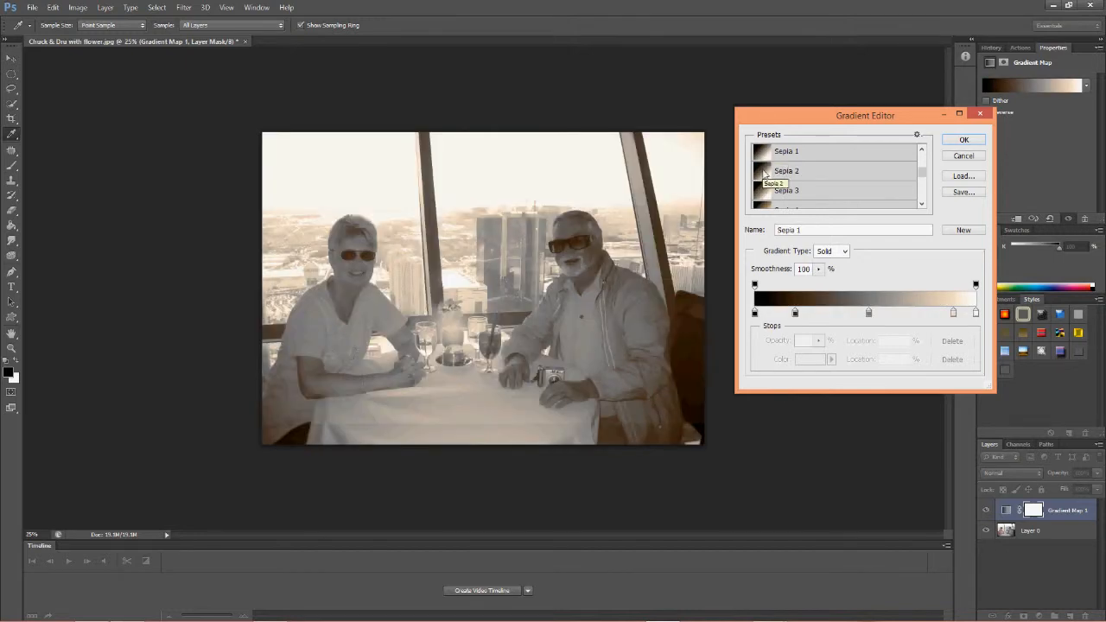
click(787, 191)
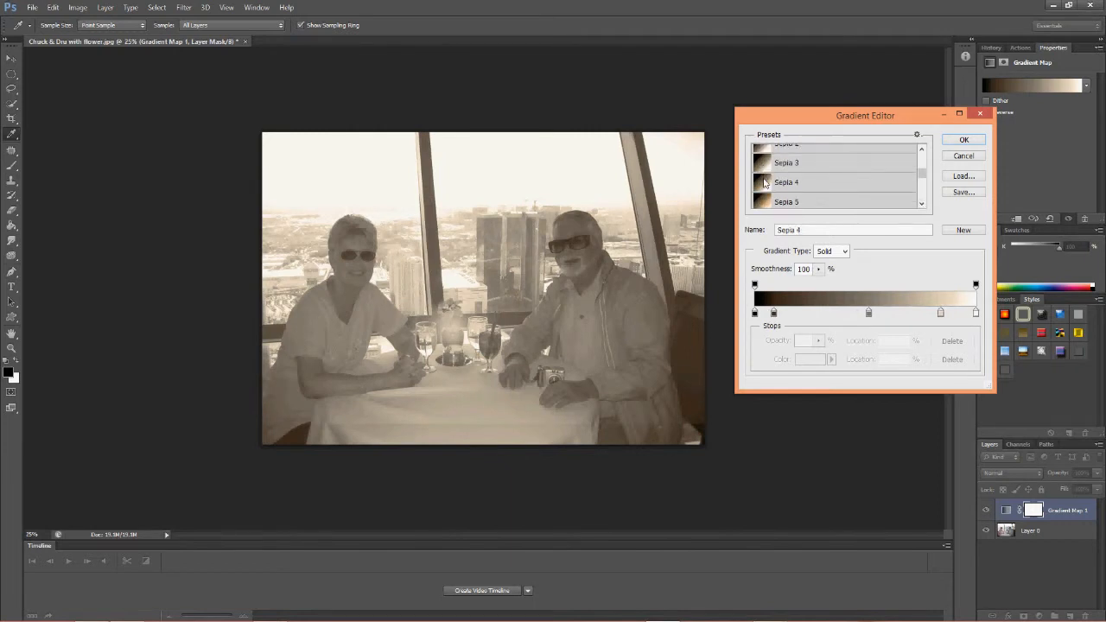
click(787, 200)
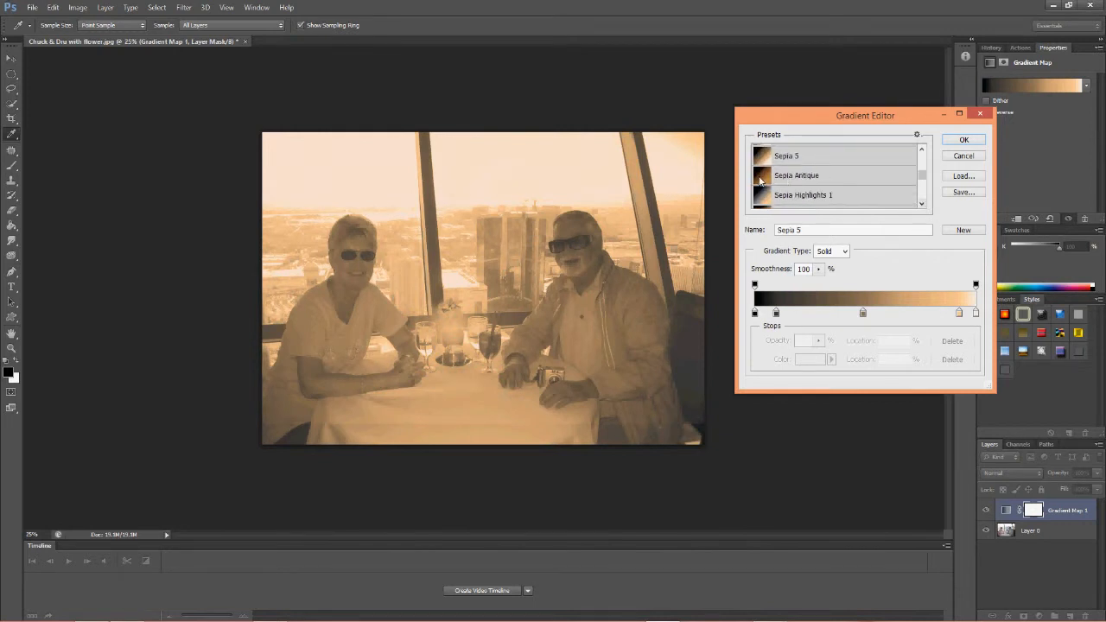
click(795, 176)
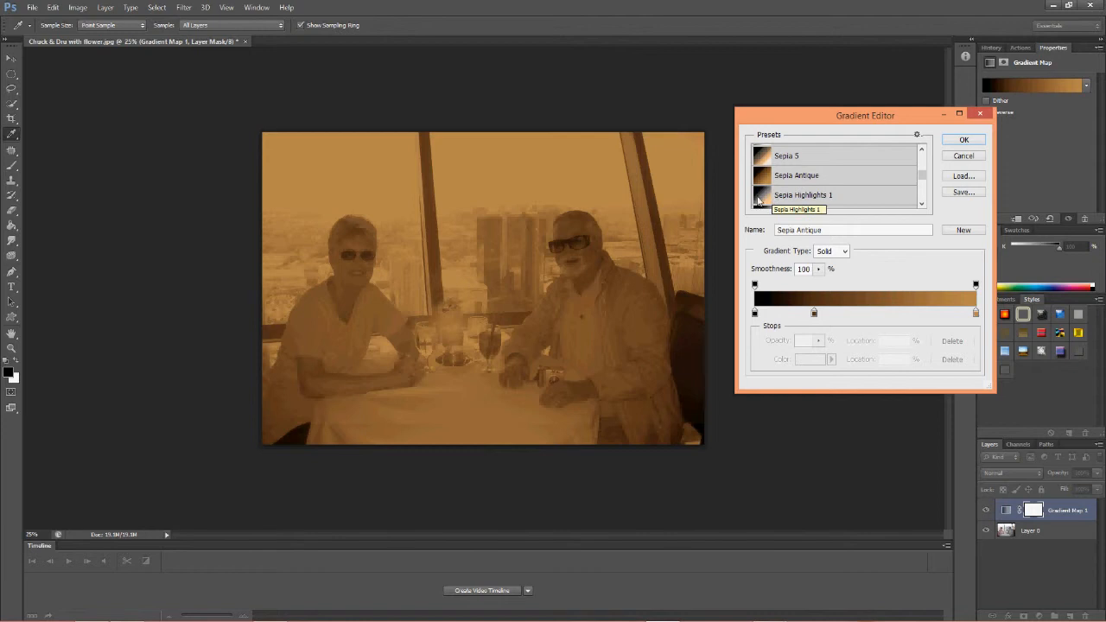
click(802, 194)
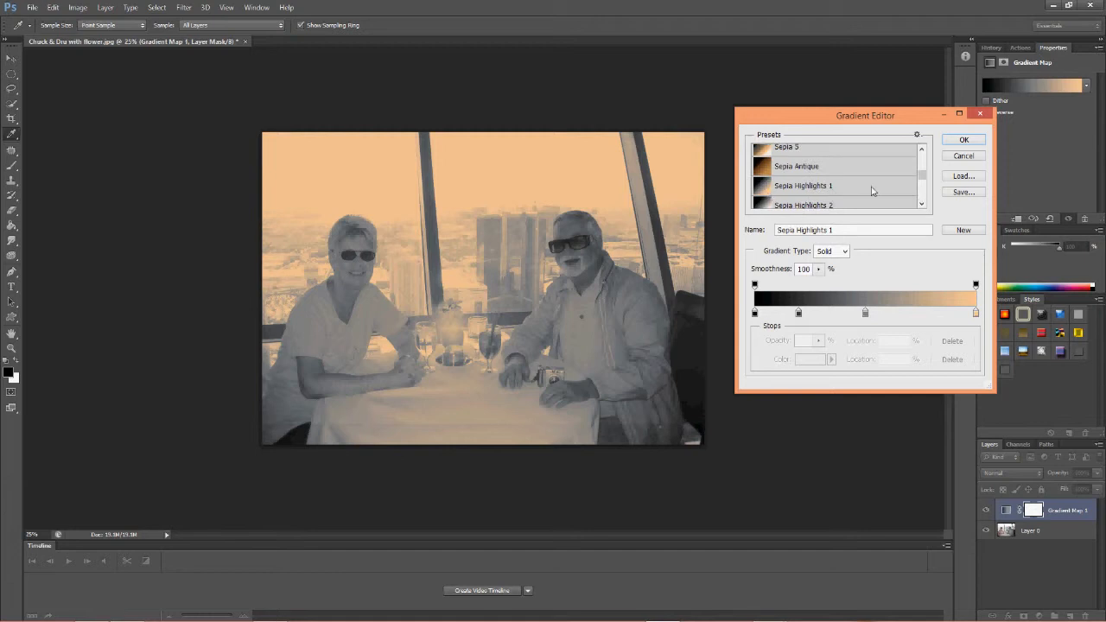
mouse_move(873, 187)
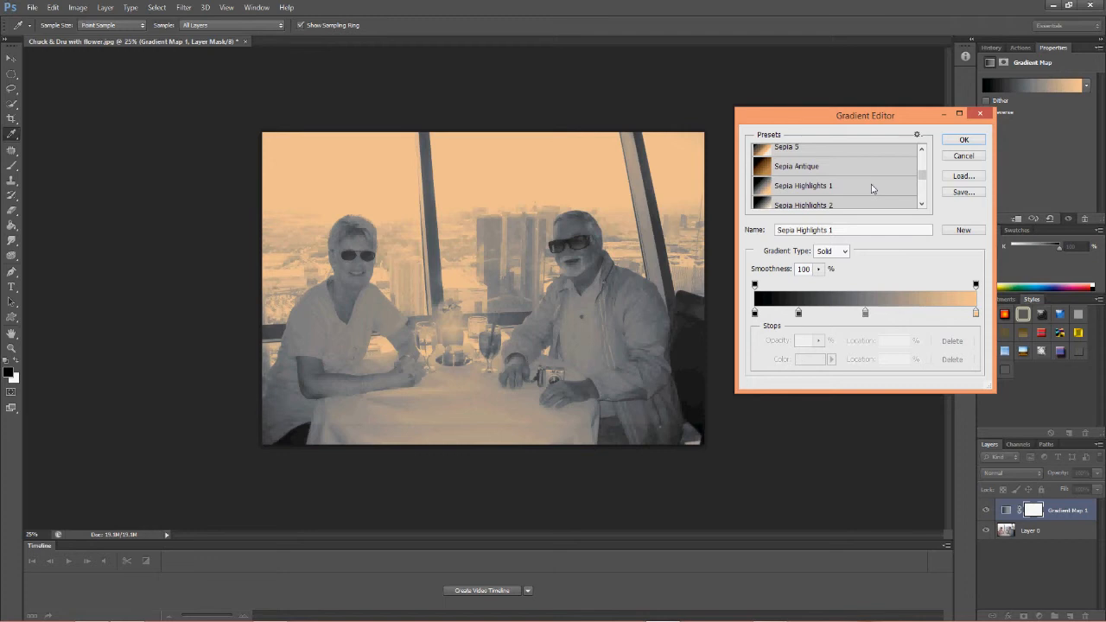
mouse_move(532, 169)
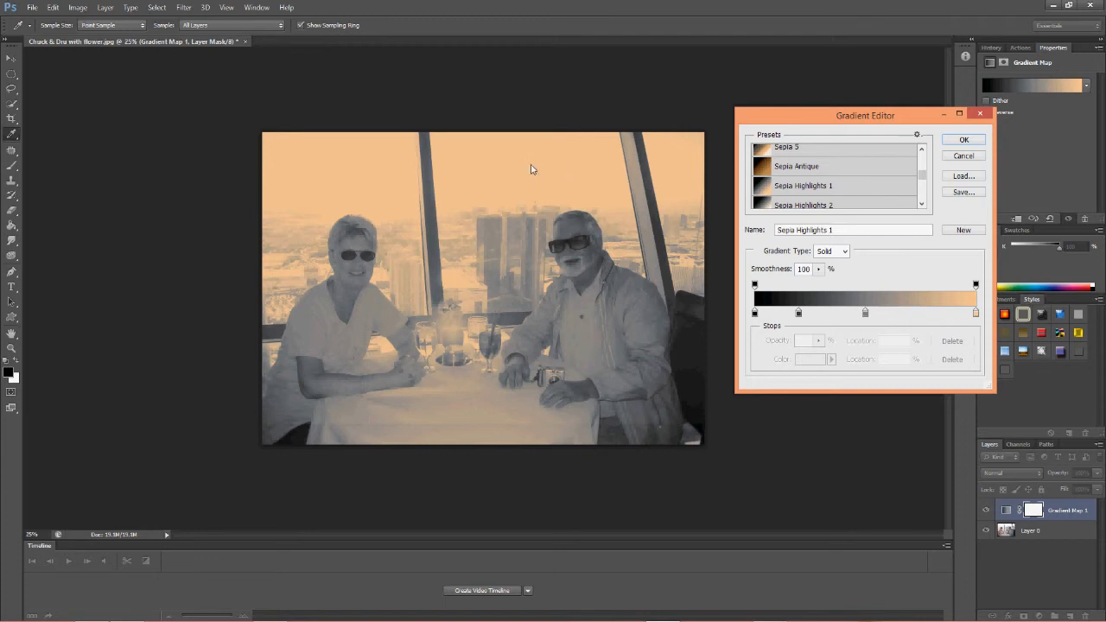
mouse_move(593, 59)
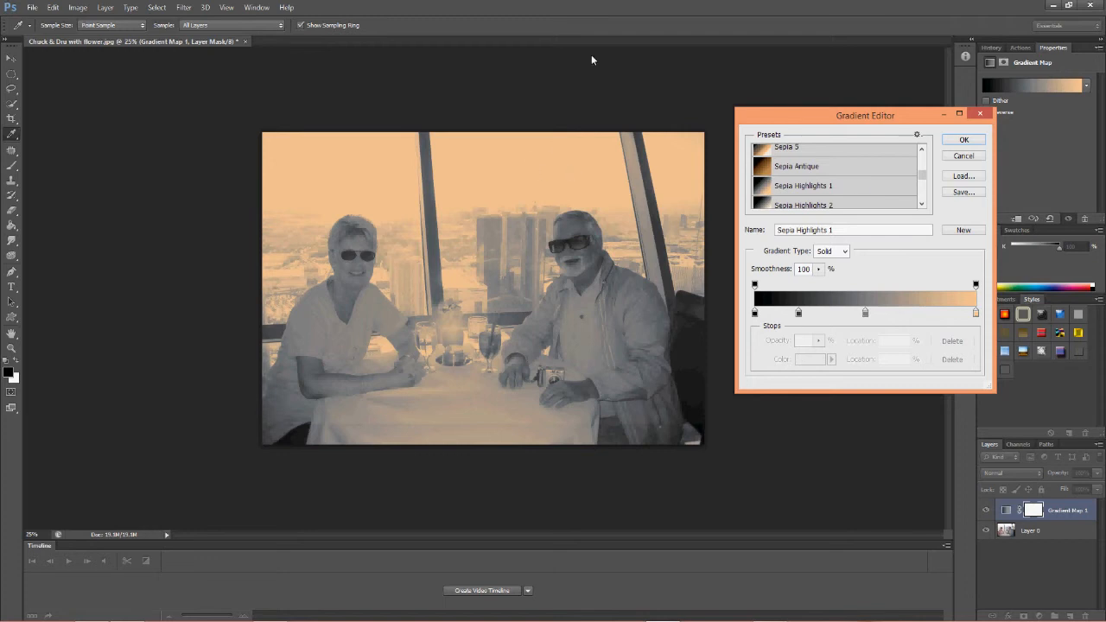